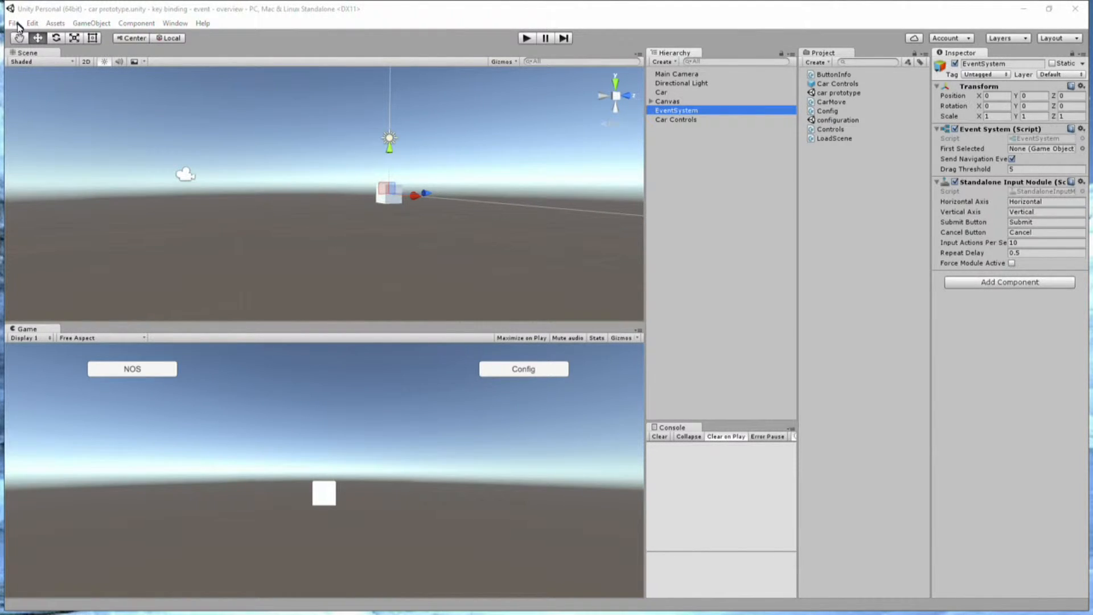
Open the InputManager from Edit > Project Settings > Input and expand the Vertical and Cancel axes.
left_click(32, 23)
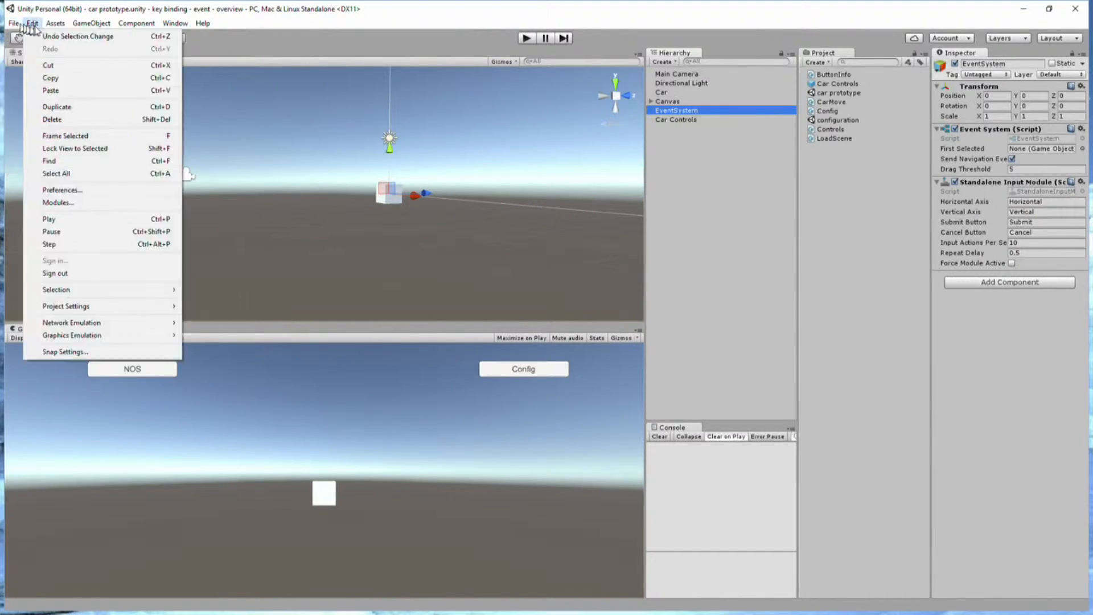
mouse_move(66, 305)
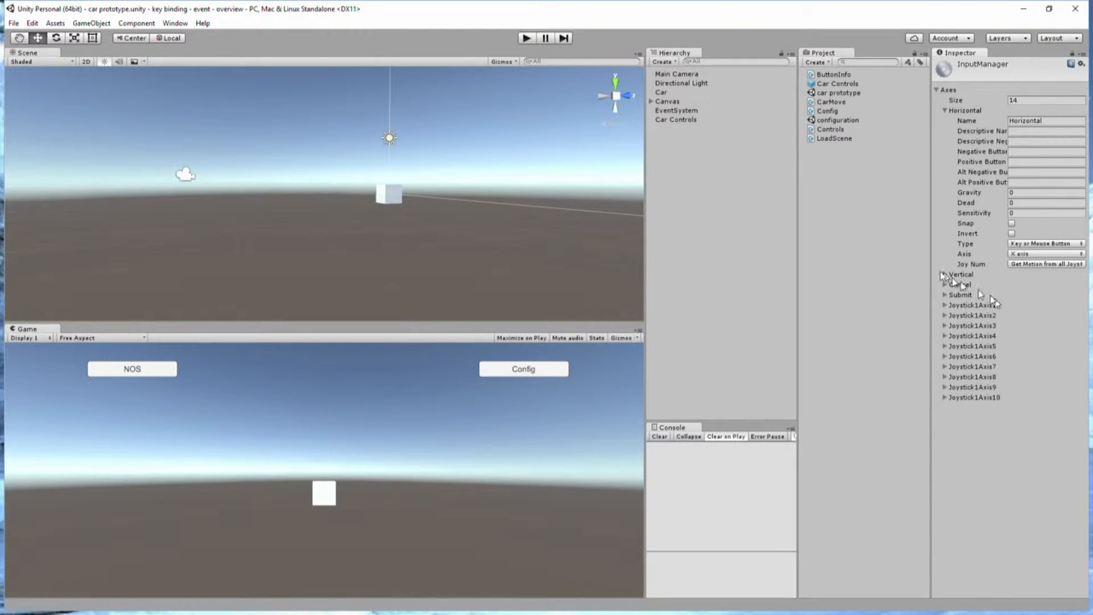
left_click(946, 274)
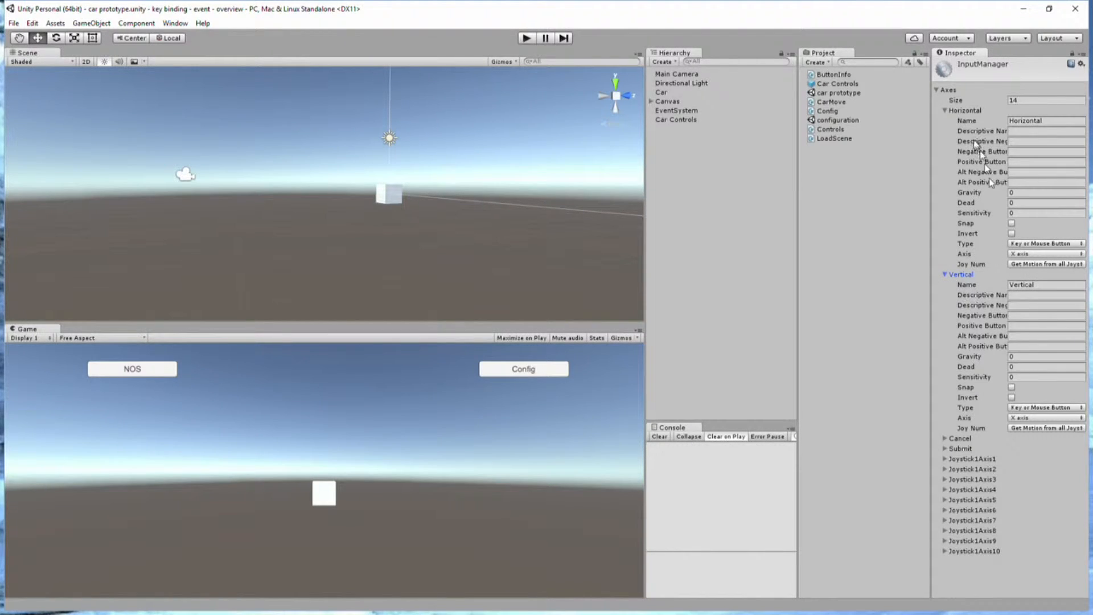
left_click(946, 438)
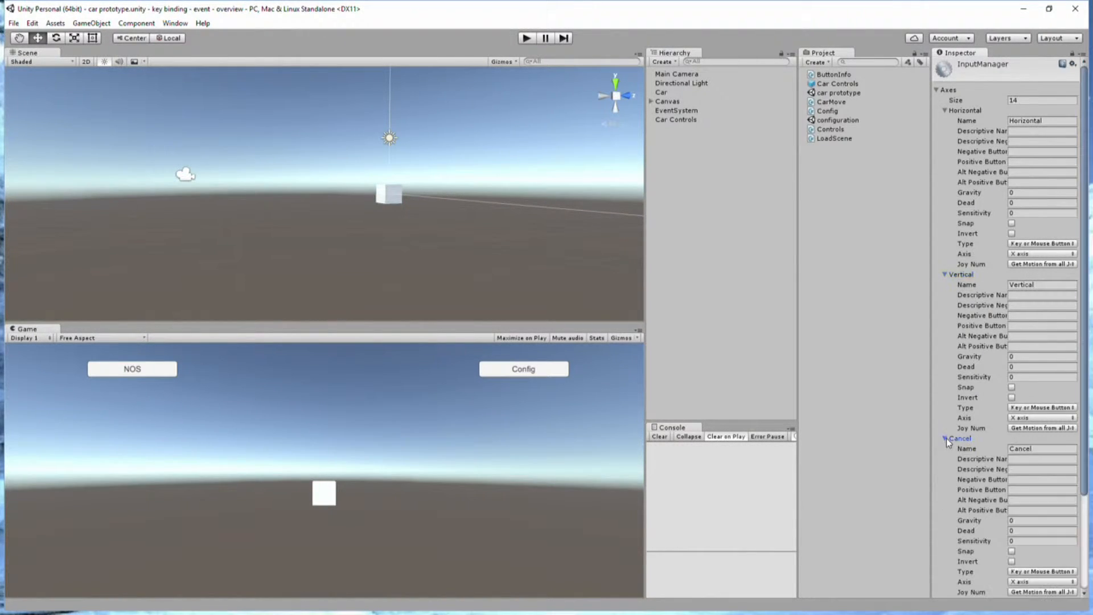
scroll("down", 3)
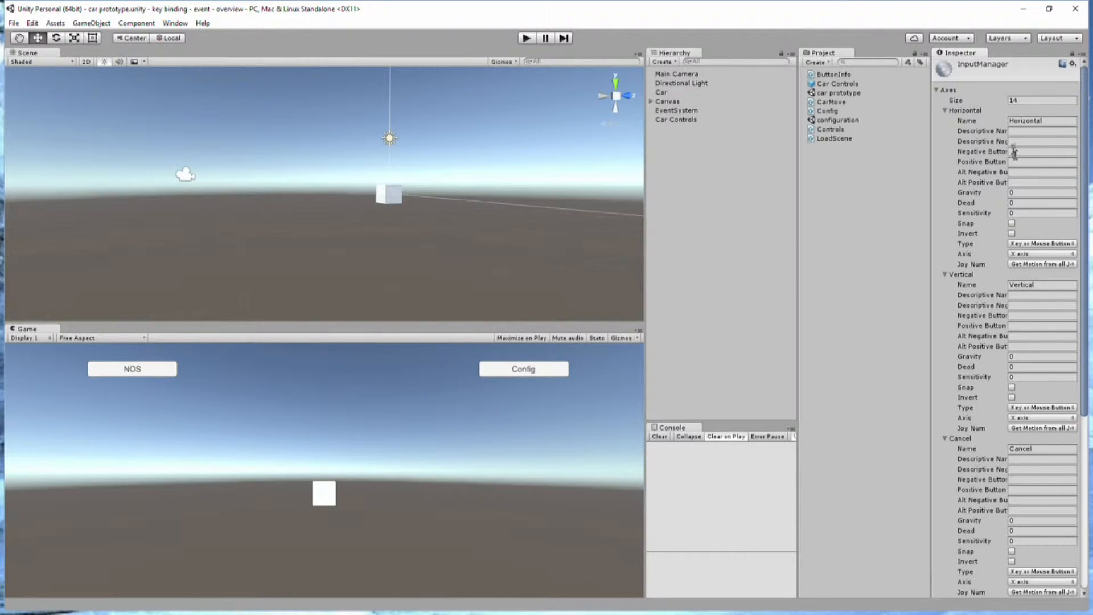
Bind the Horizontal axis to left/right with gravity 3, dead 0.001, sensitivity 3.
left_click(1040, 152)
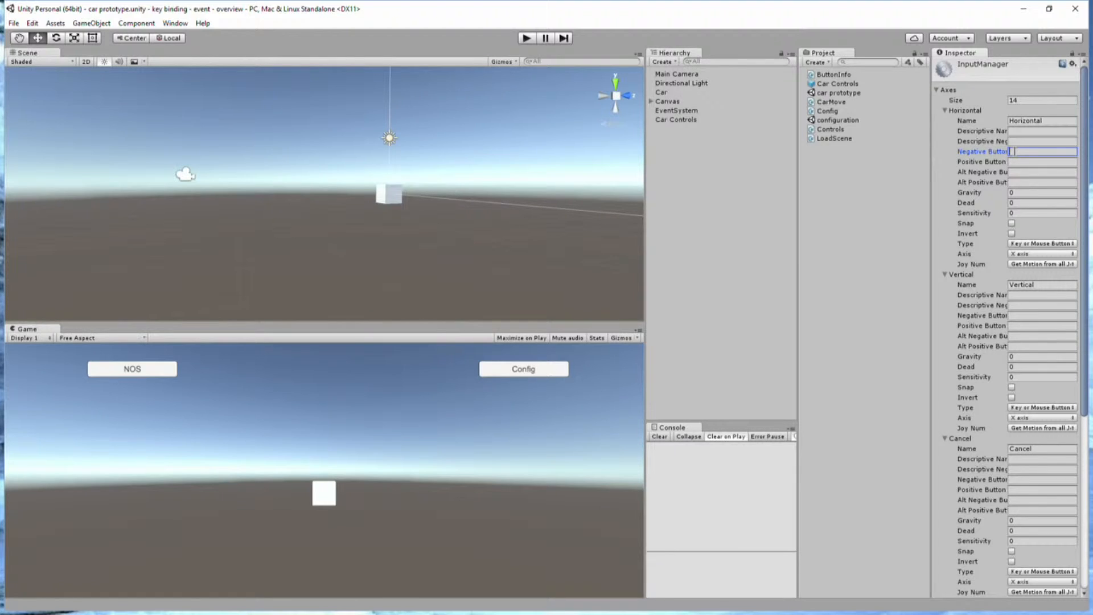
type("left")
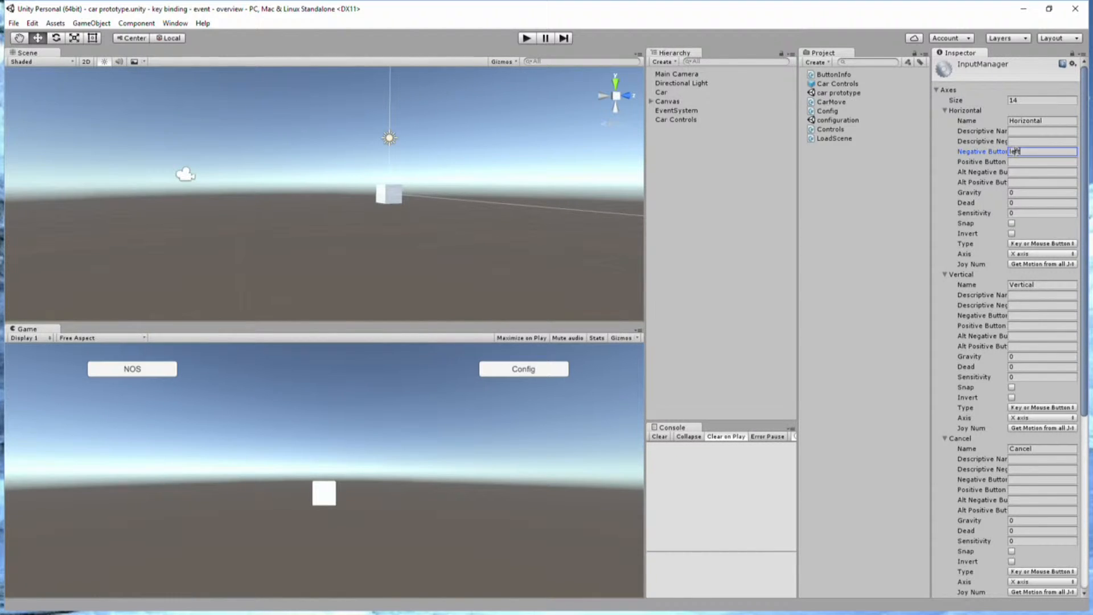
type("right")
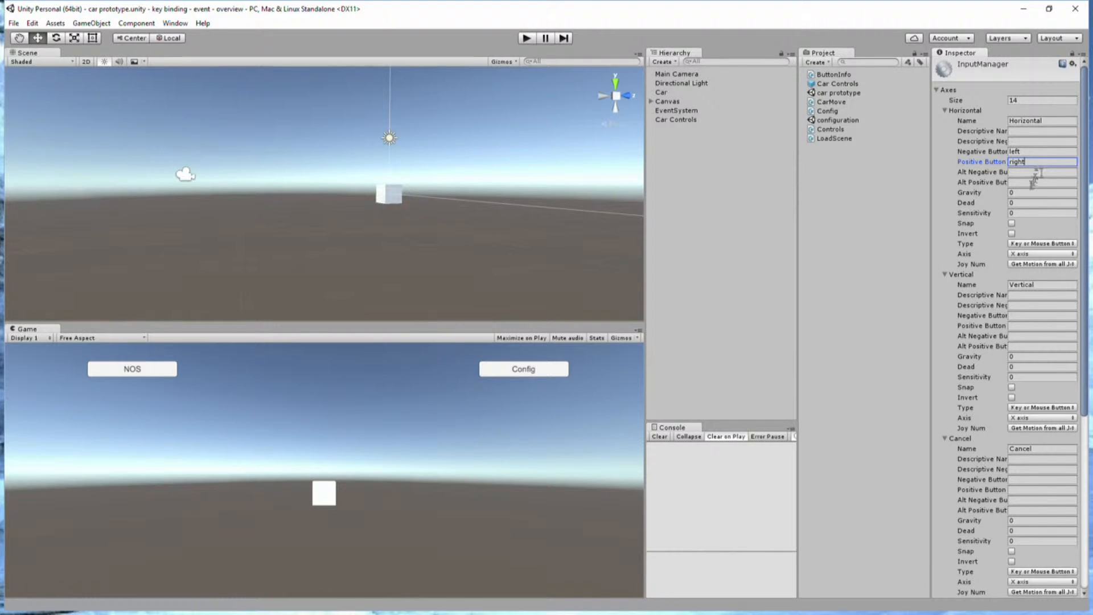
left_click(1040, 192)
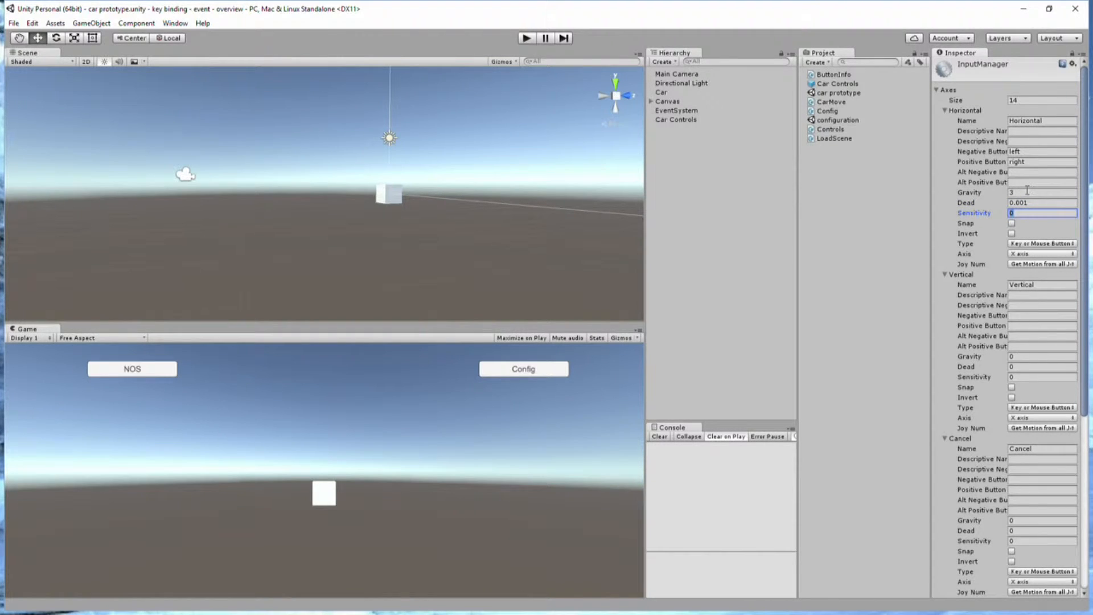
type("3")
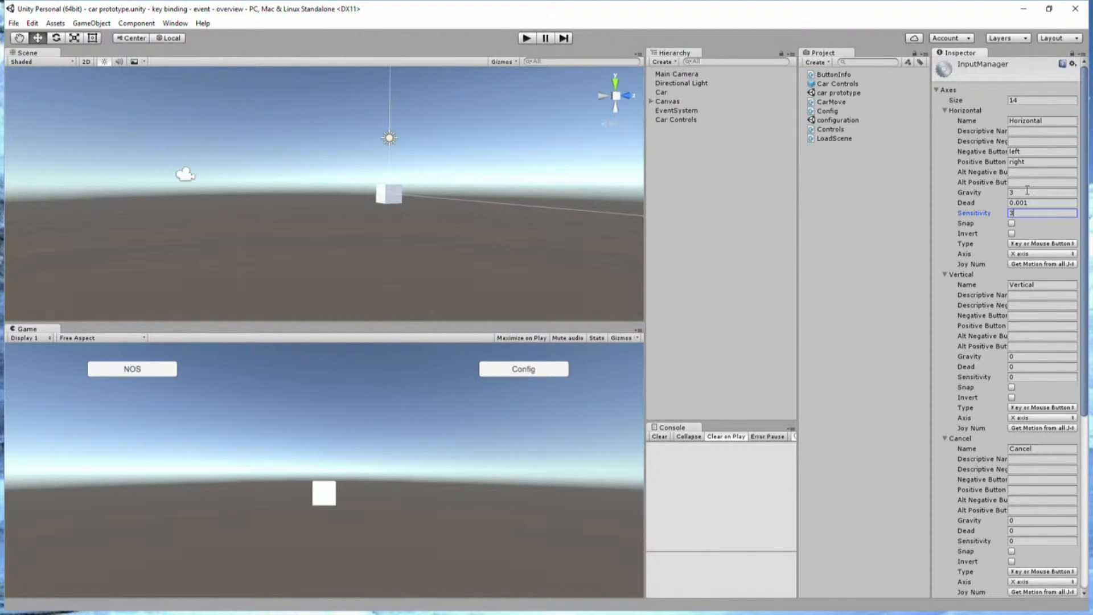
mouse_move(1025, 315)
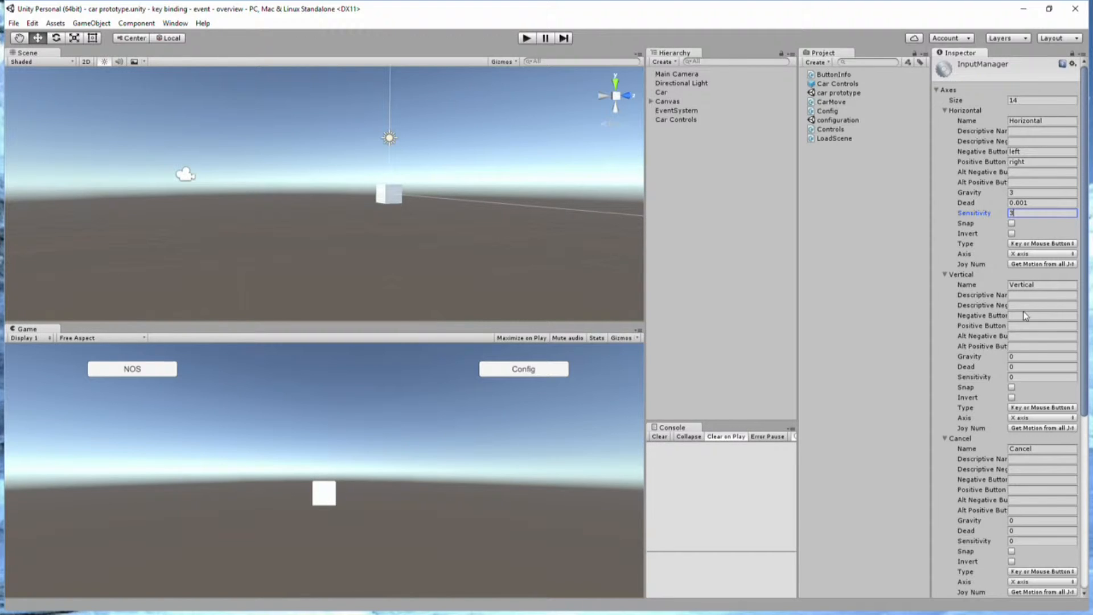
Bind the Vertical axis to down/up with gravity 3, dead 0.001, sensitivity 3.
left_click(1041, 315)
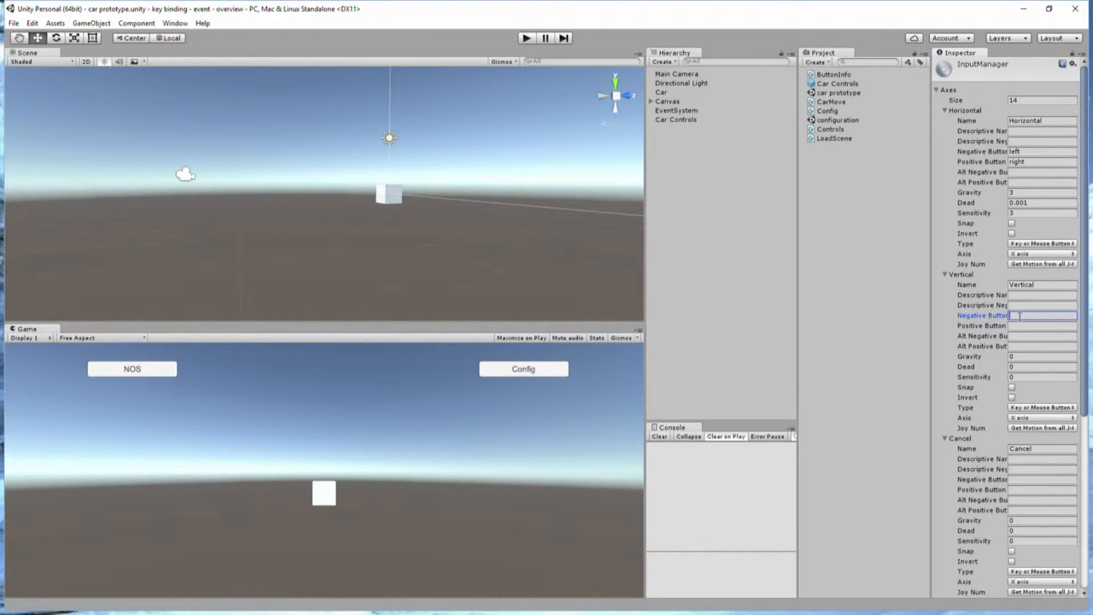
type("down")
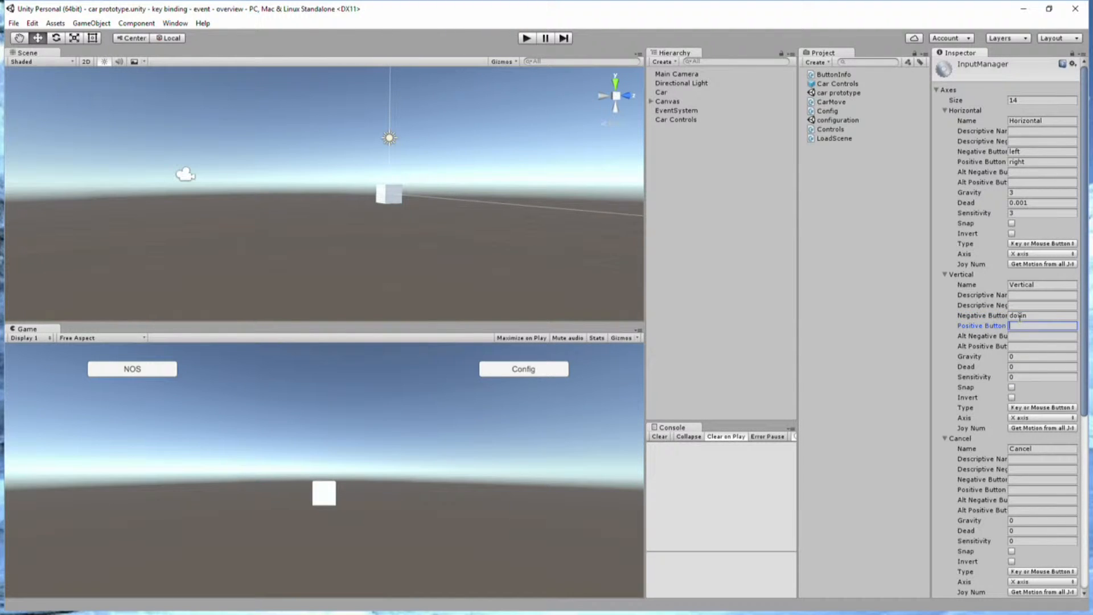
type("up")
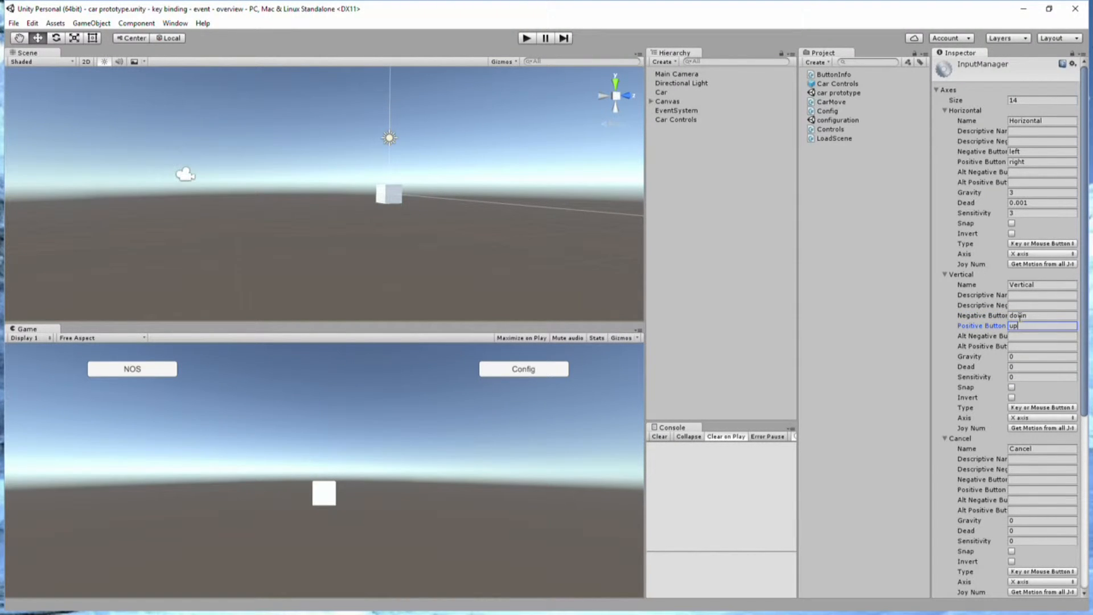
left_click(1041, 357)
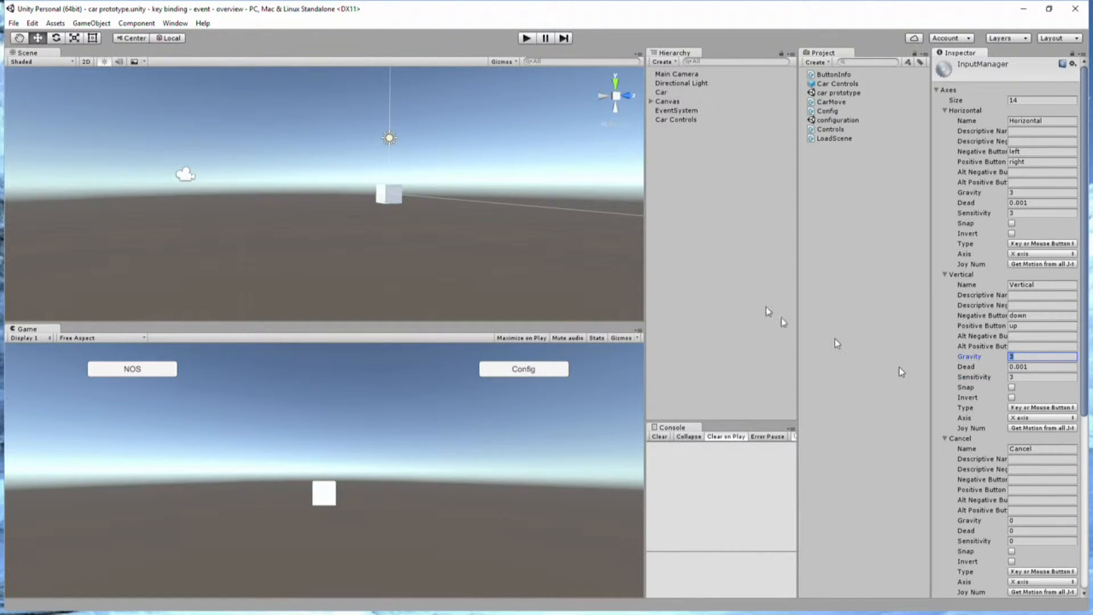
Open the configuration scene, play it, and click a key-binding button in the Game view.
left_click(674, 119)
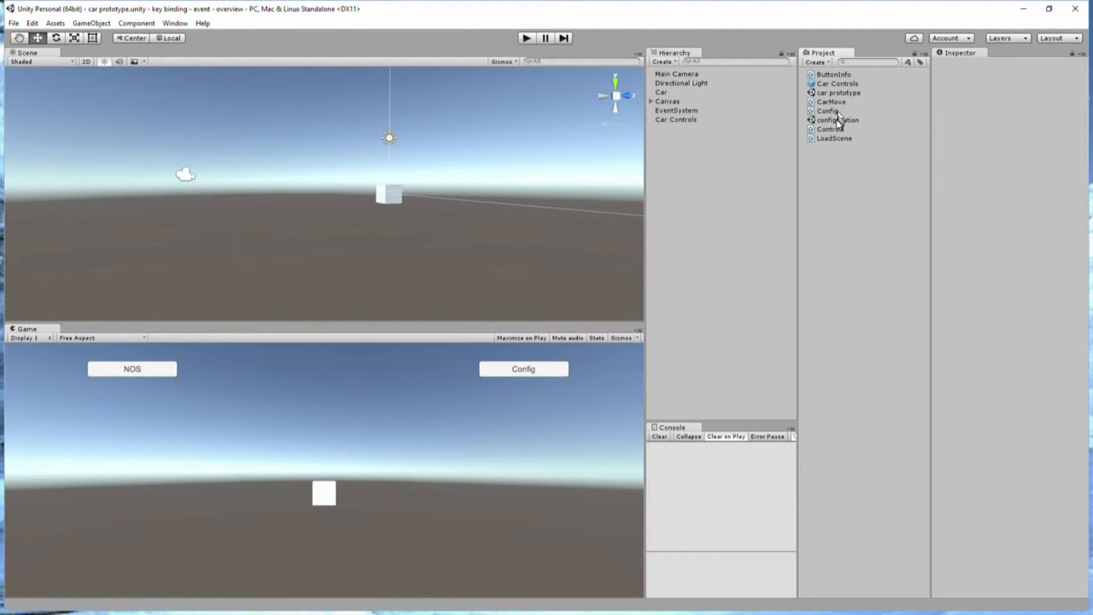
double_click(837, 121)
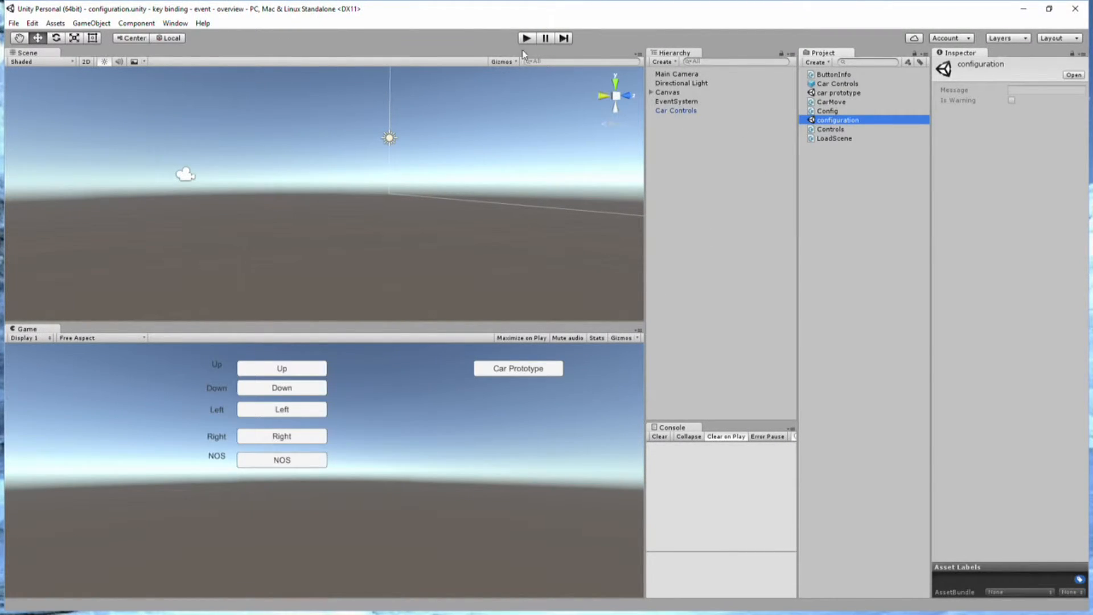
left_click(526, 37)
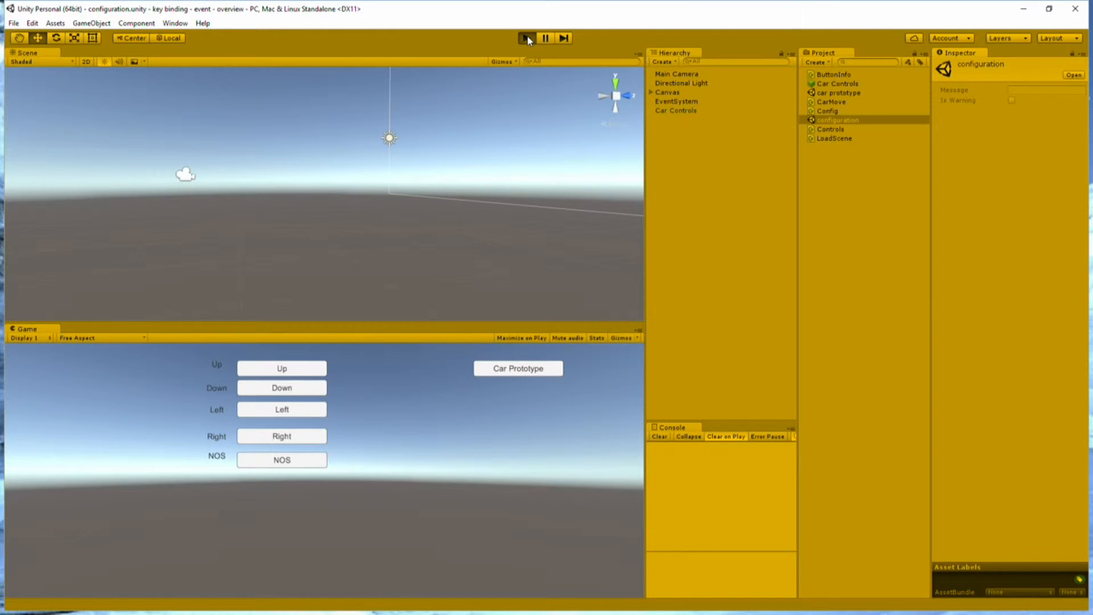
left_click(527, 38)
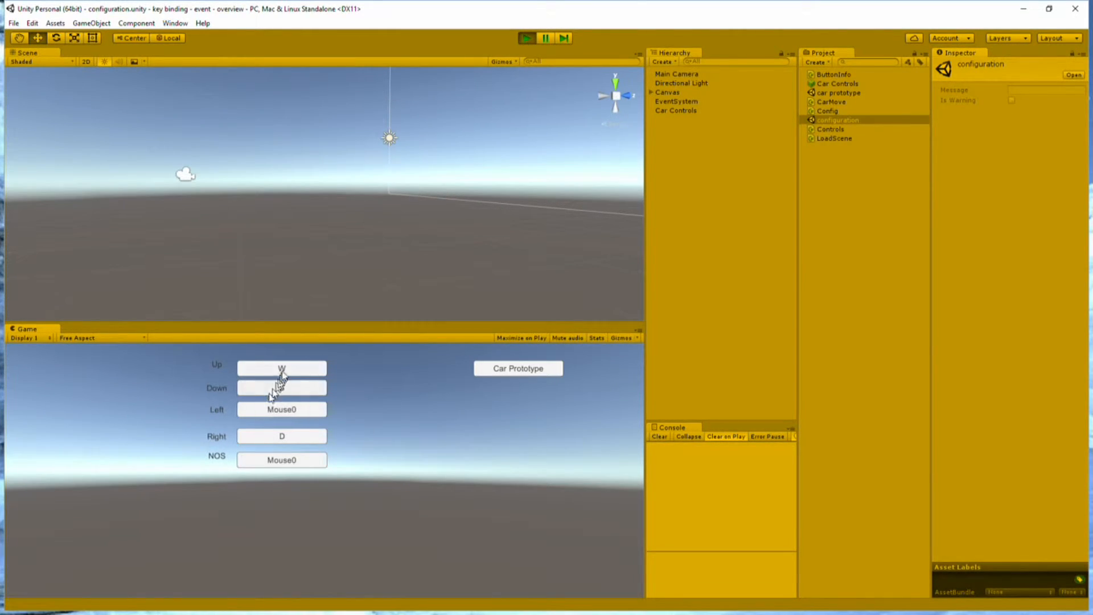
left_click(526, 38)
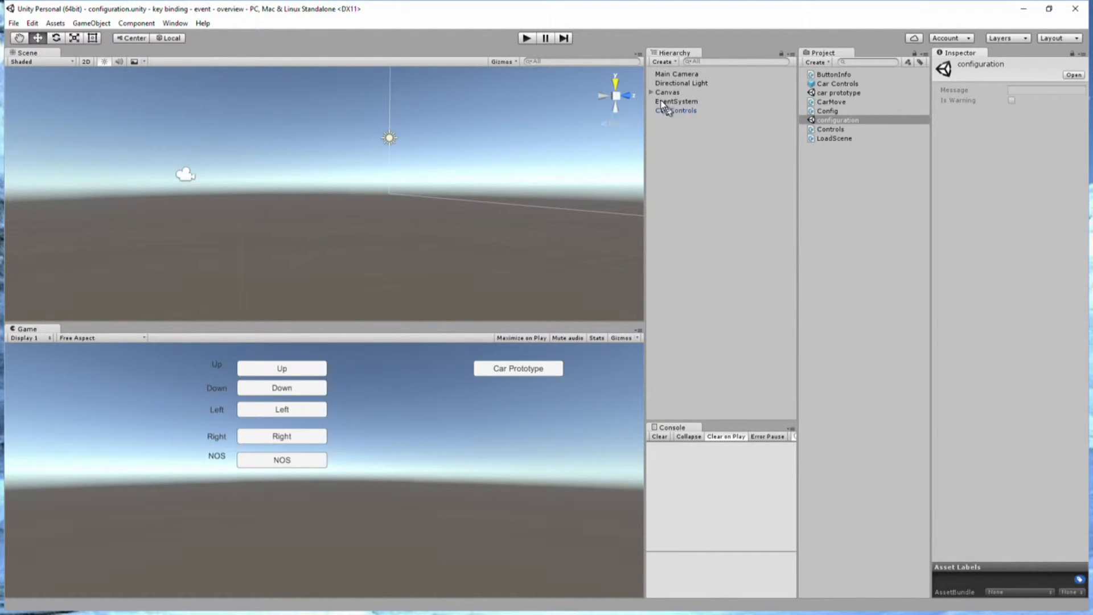
Select Button through Button (5) under Canvas and set their Highlighted Color to orange.
left_click(650, 93)
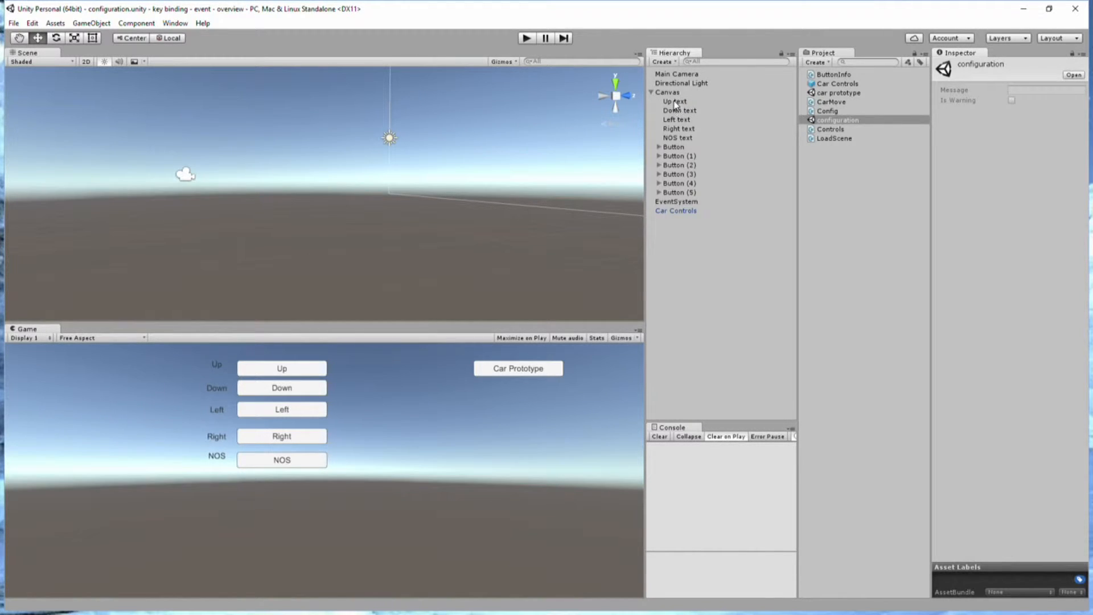
mouse_move(690, 103)
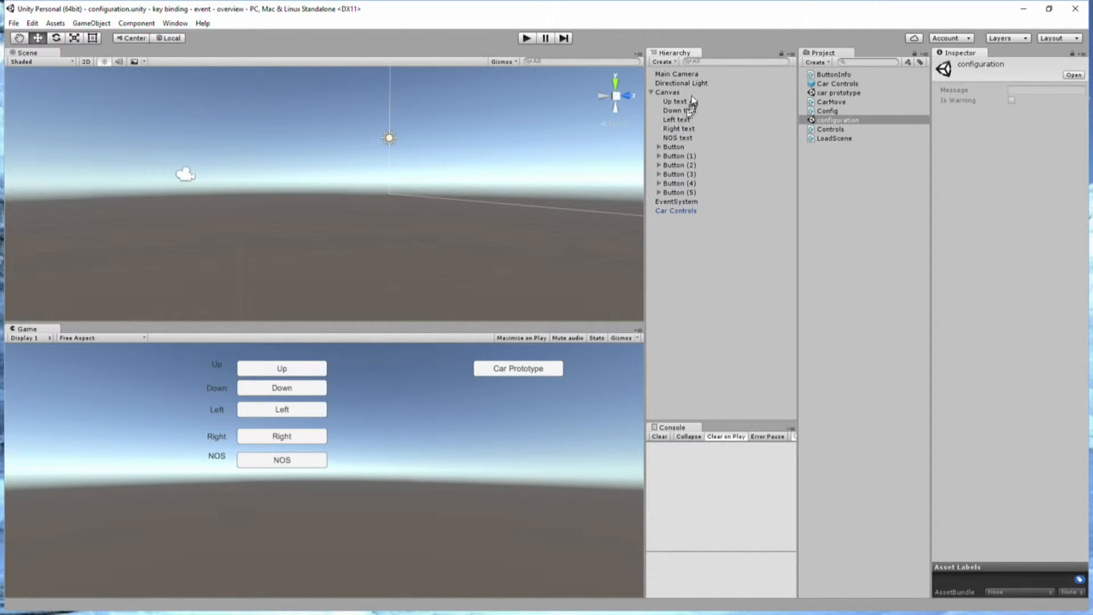
left_click(673, 146)
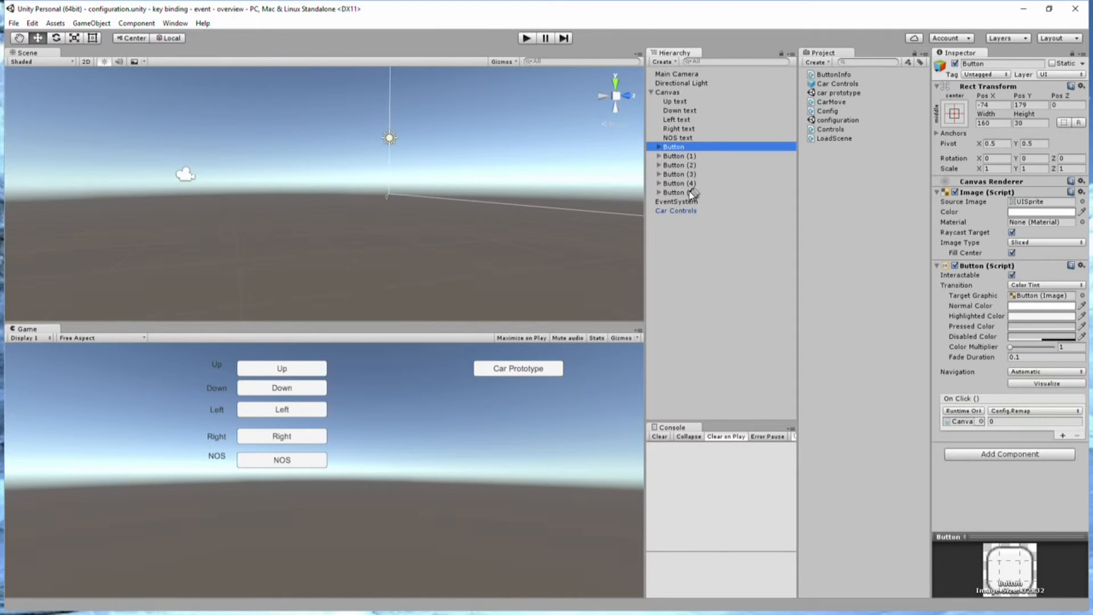
left_click(676, 192)
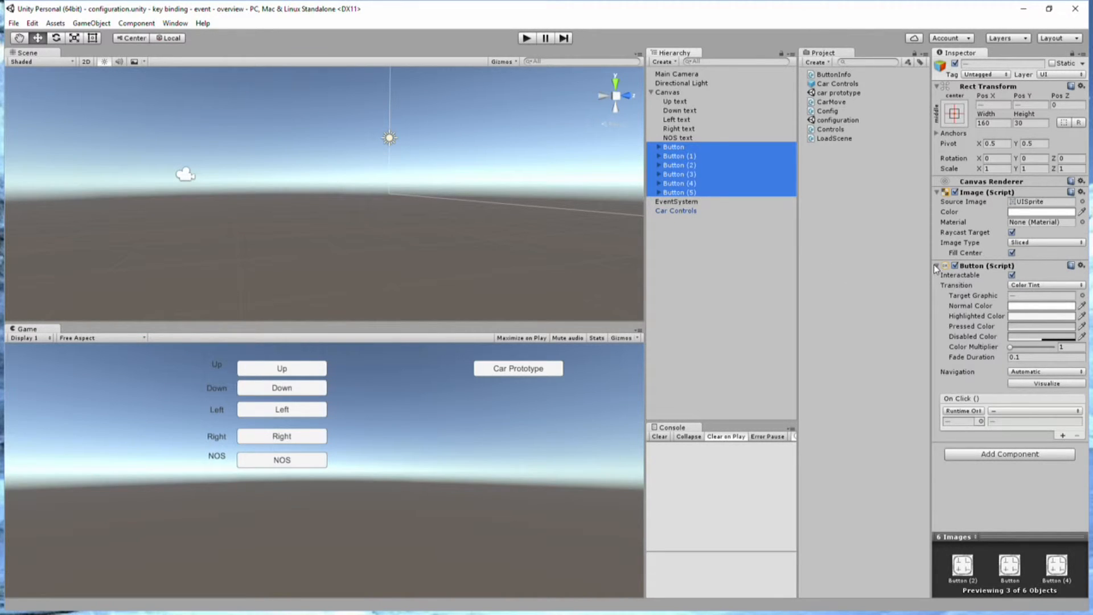
mouse_move(1013, 318)
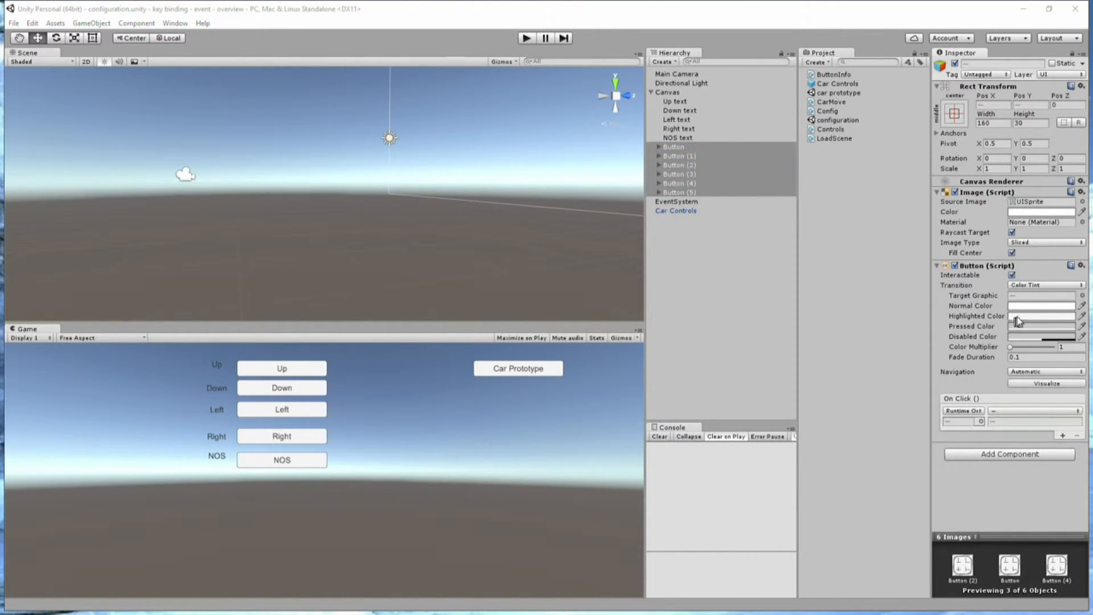
mouse_move(1036, 322)
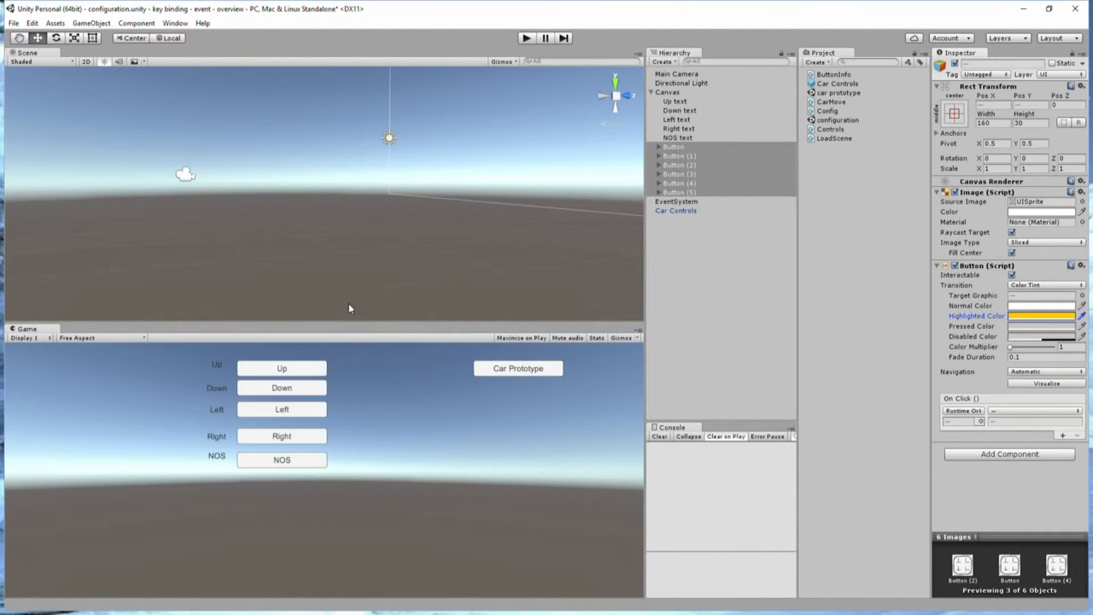
mouse_move(674, 147)
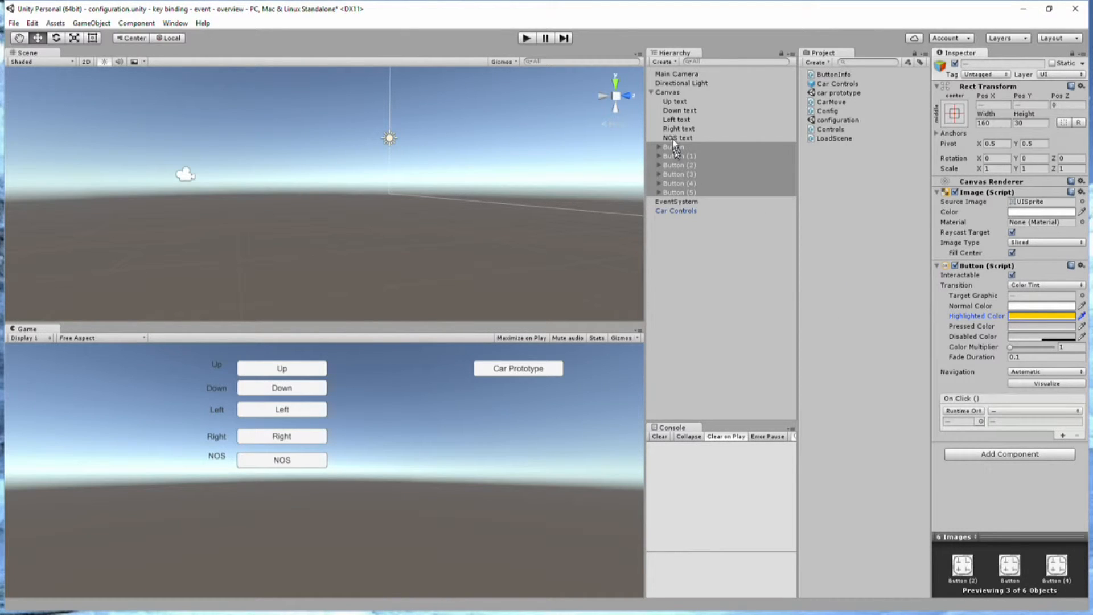
Assign Button as the EventSystem's First Selected object.
left_click(676, 202)
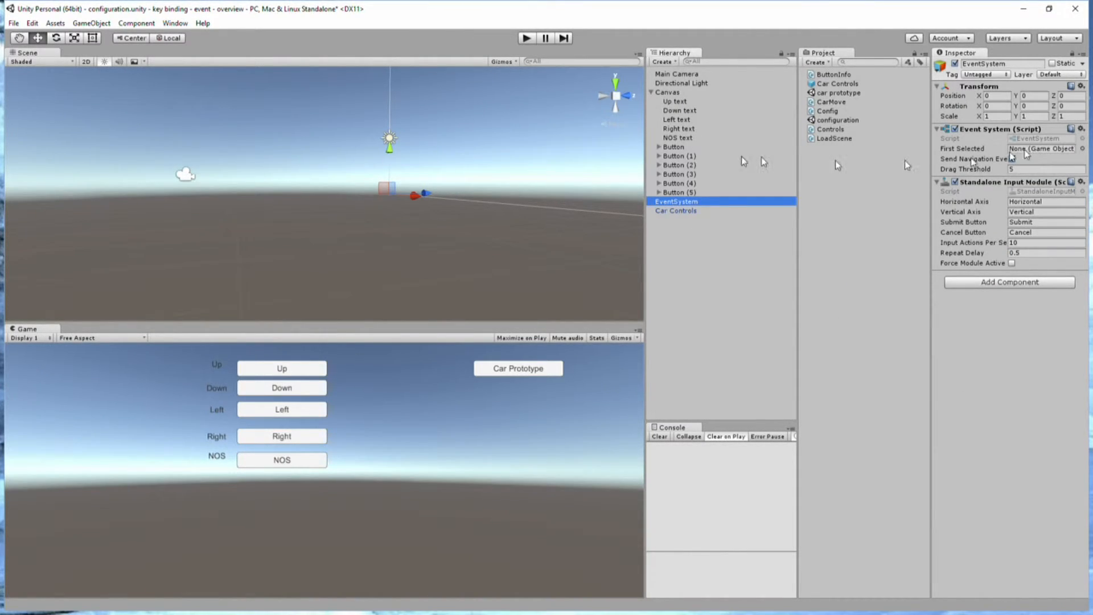
left_click(1042, 148)
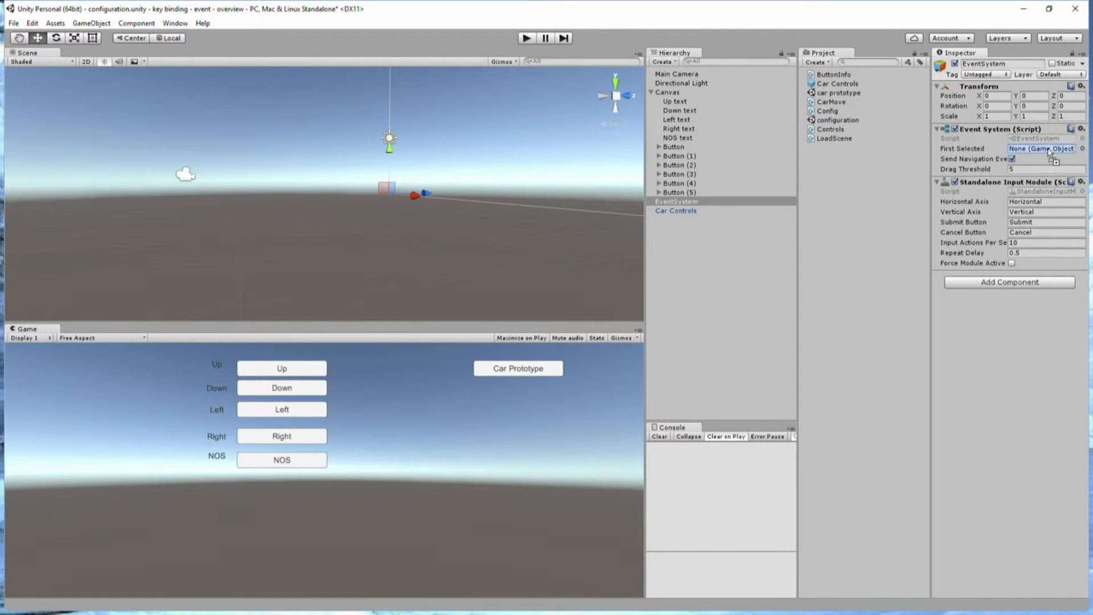
left_click(525, 38)
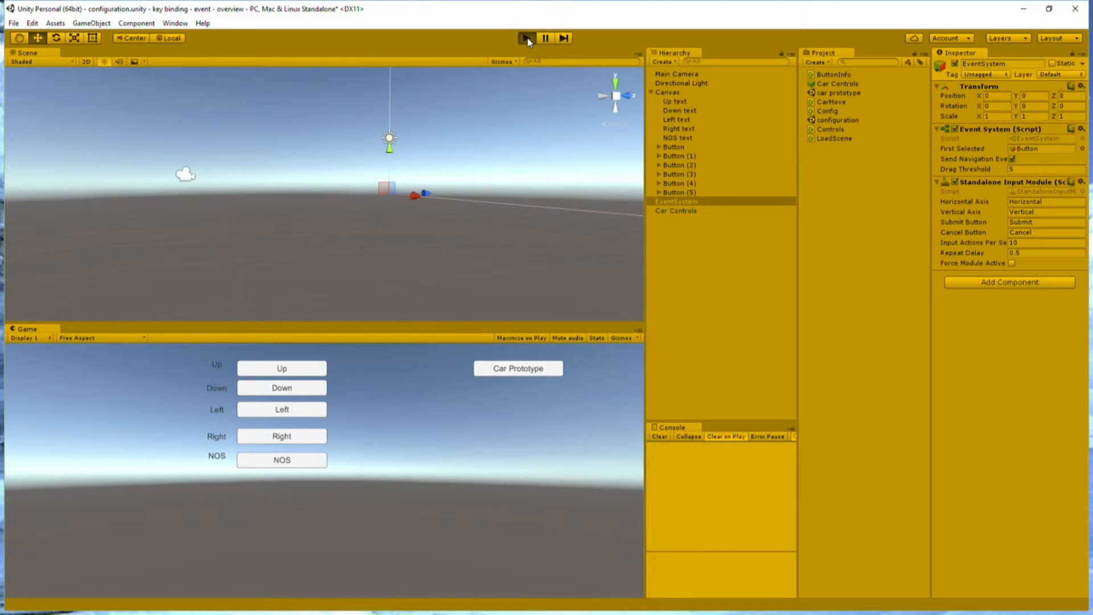
Play the game, navigate the menu by keyboard, and click Up to rebind it.
left_click(526, 38)
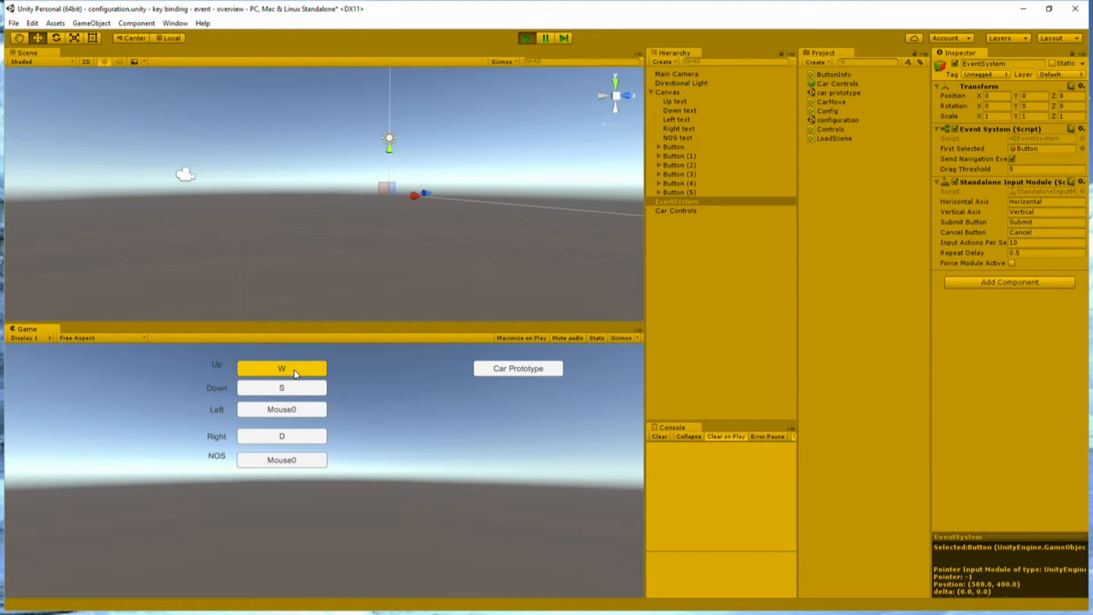
mouse_move(320, 368)
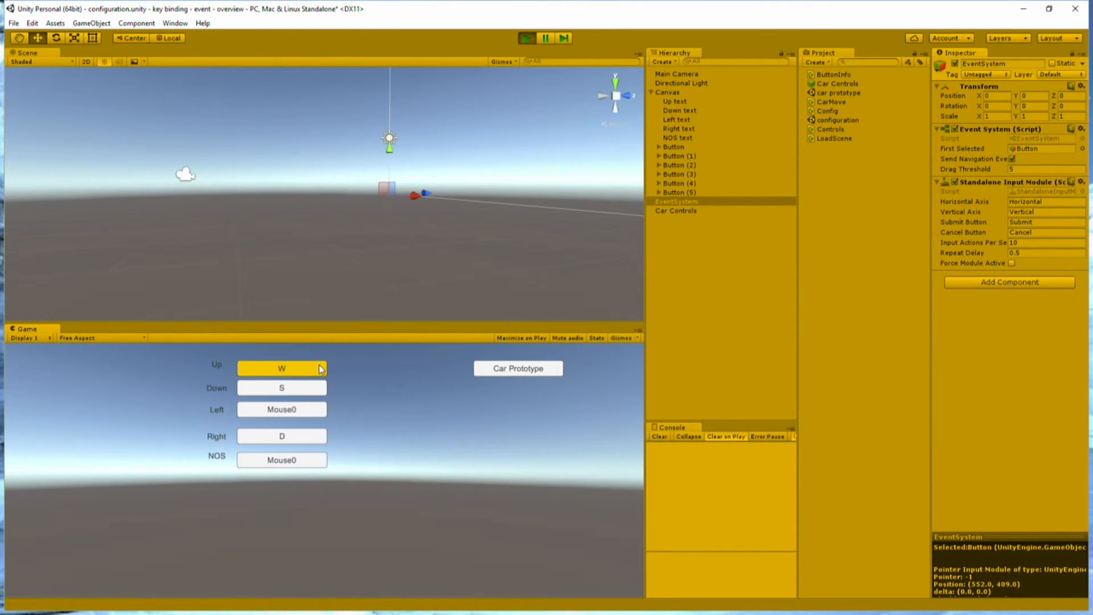
left_click(281, 460)
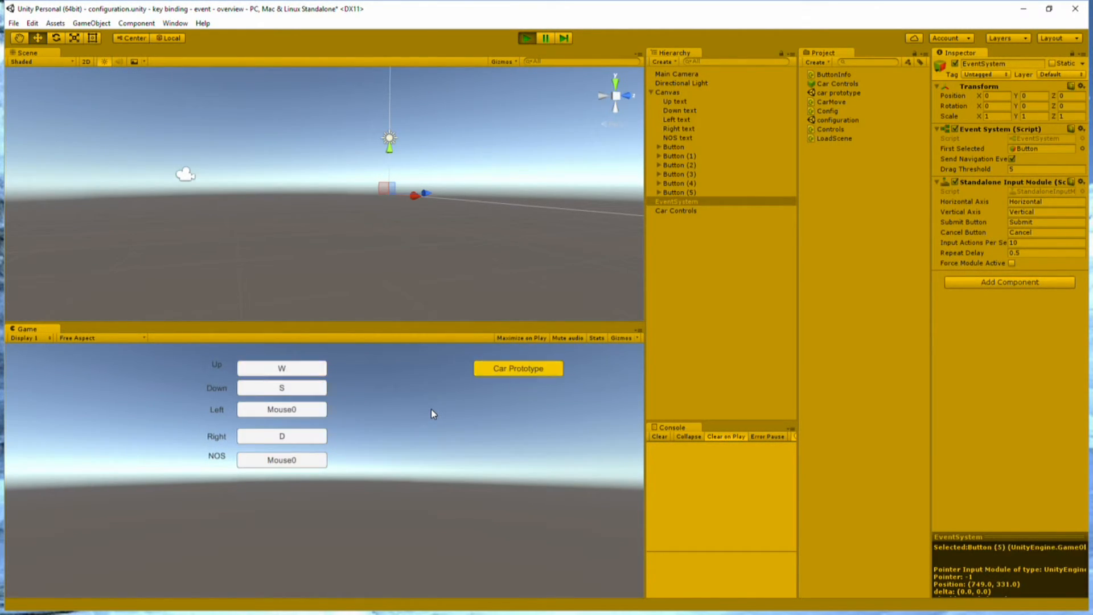
left_click(281, 367)
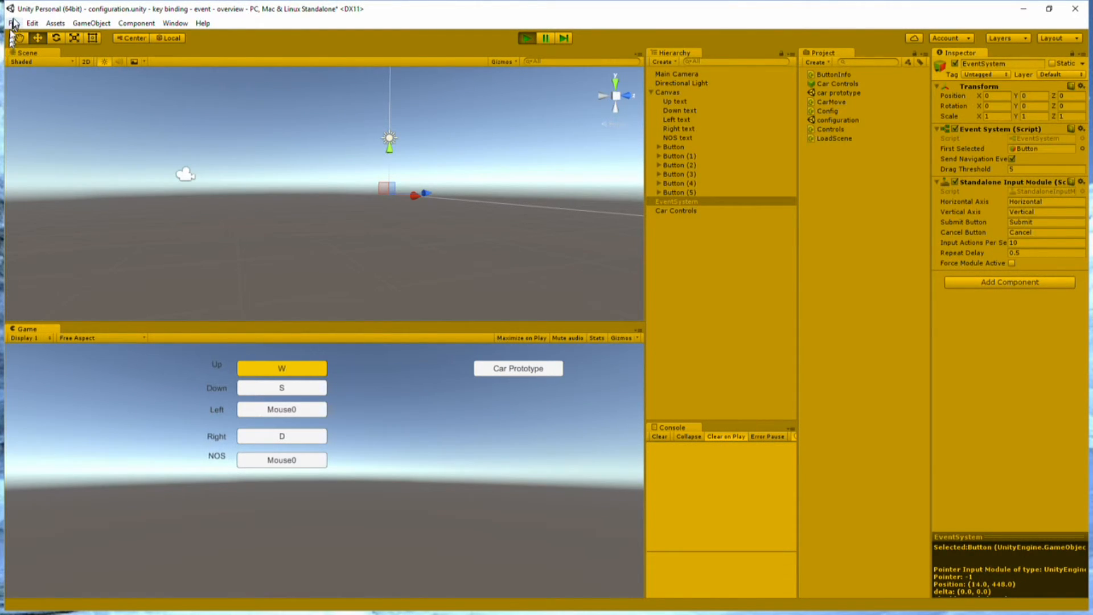
mouse_move(200, 14)
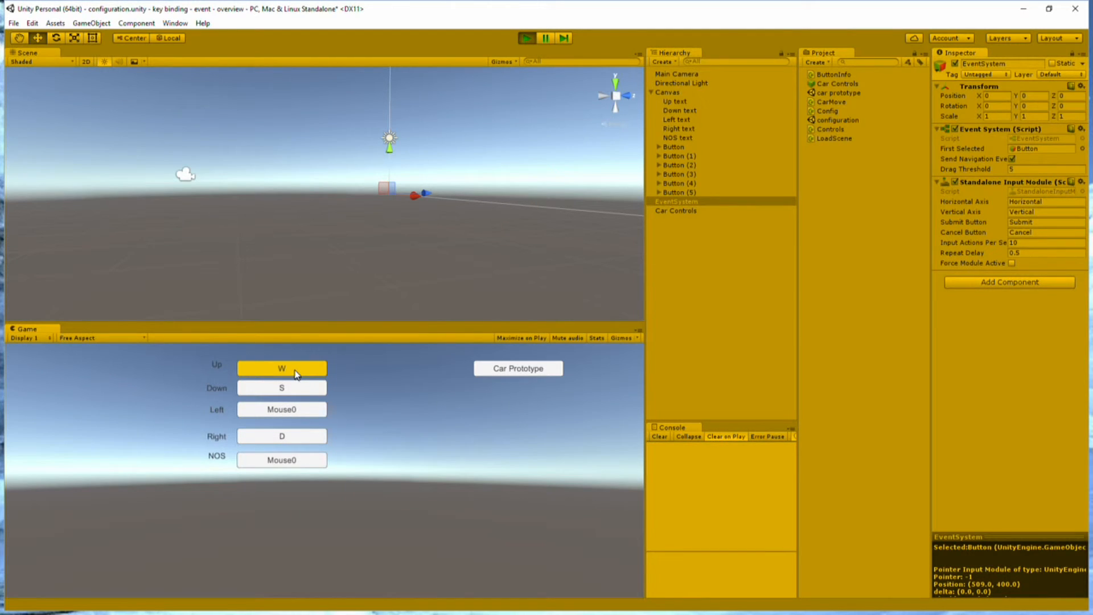
left_click(282, 368)
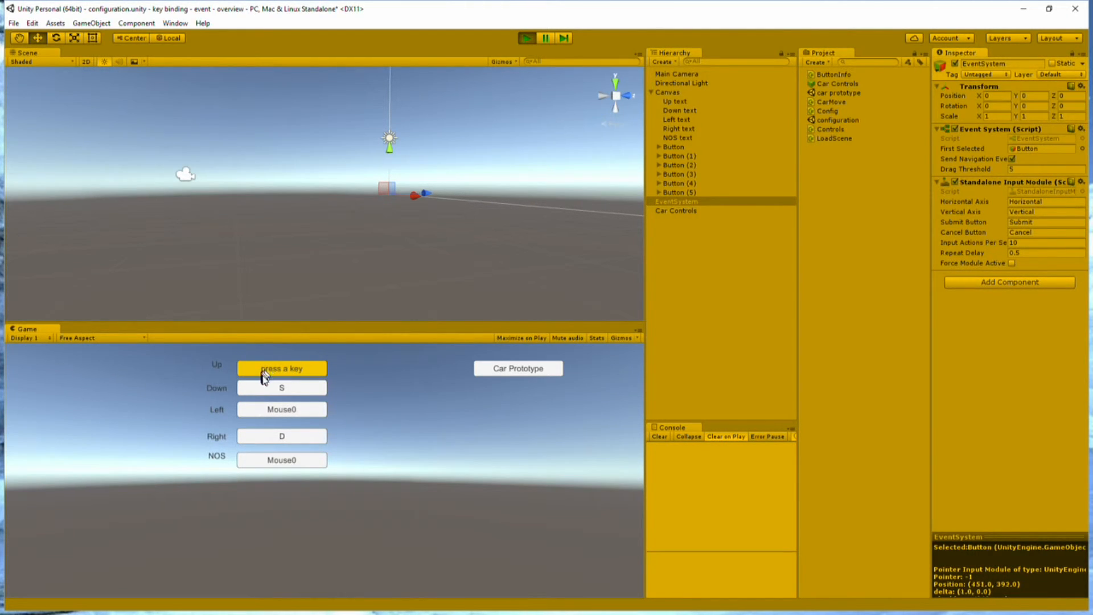
mouse_move(273, 370)
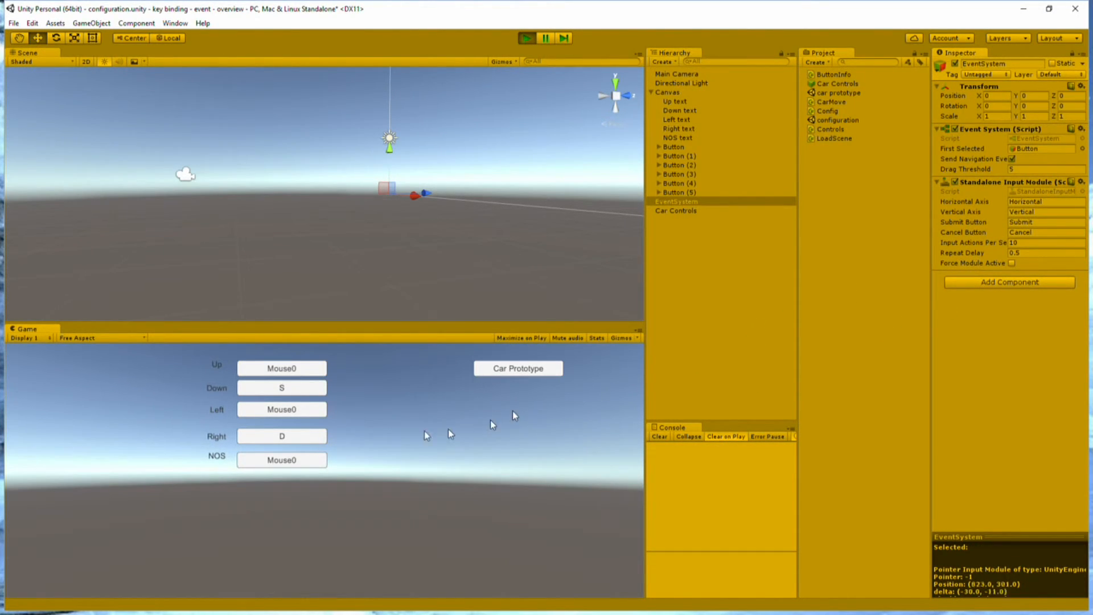
mouse_move(363, 416)
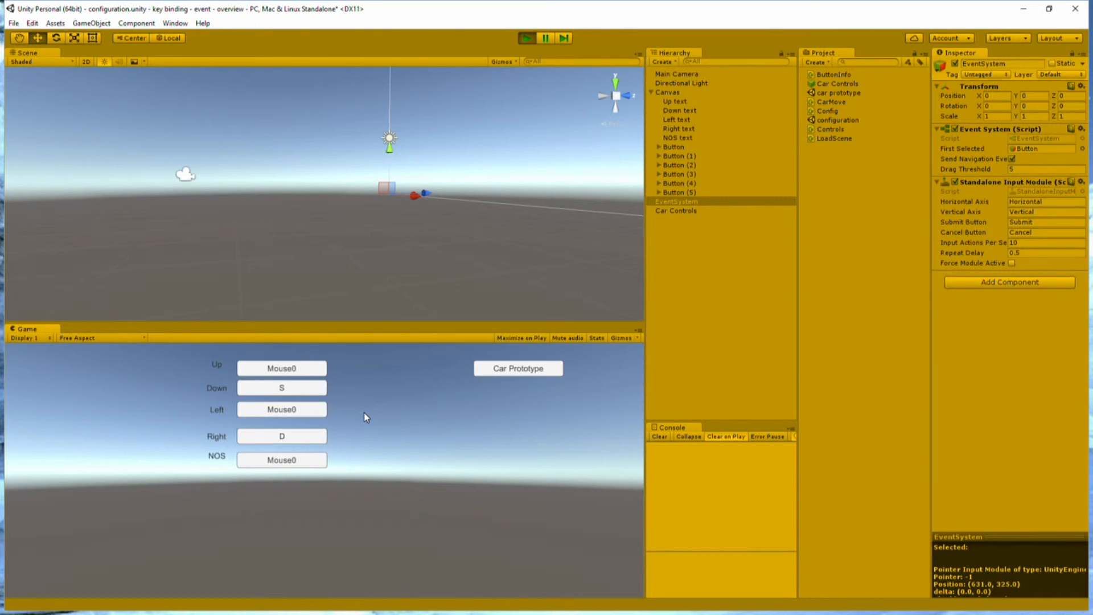